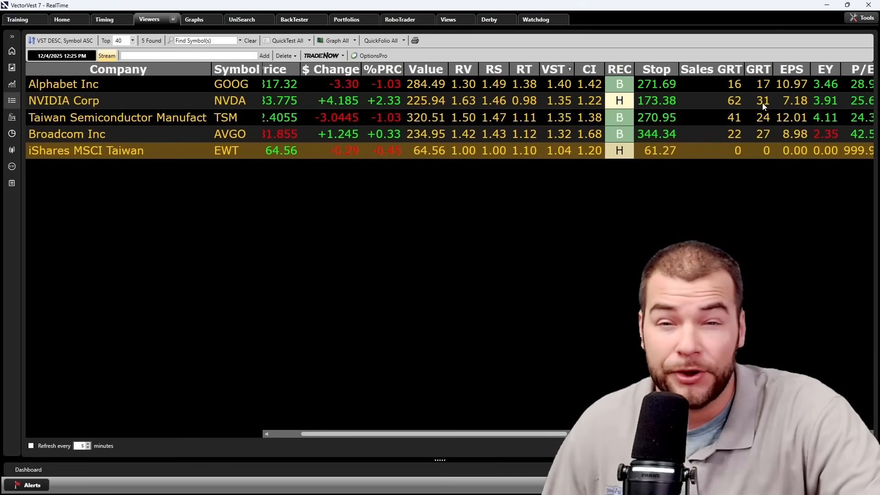
mouse_move(737, 122)
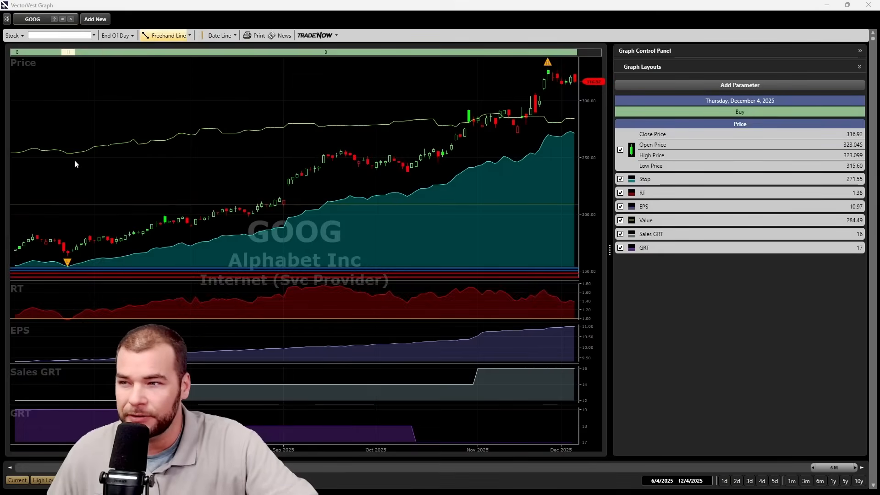
mouse_move(239, 139)
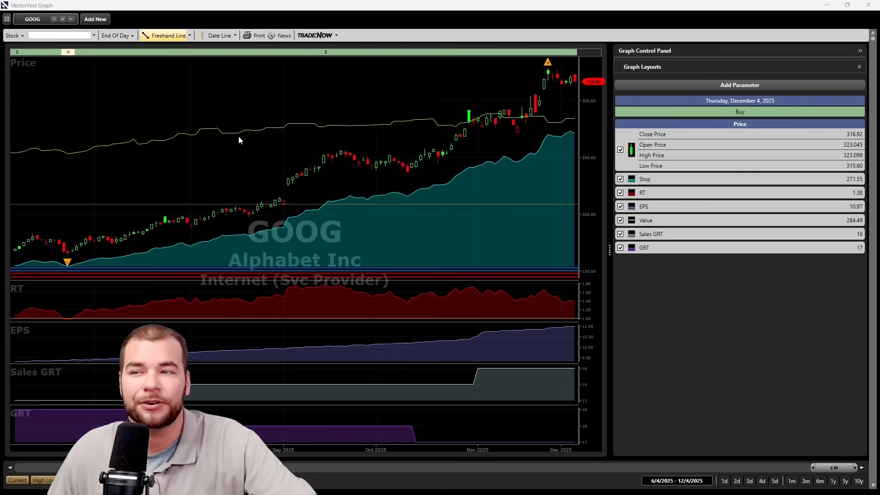
mouse_move(73, 211)
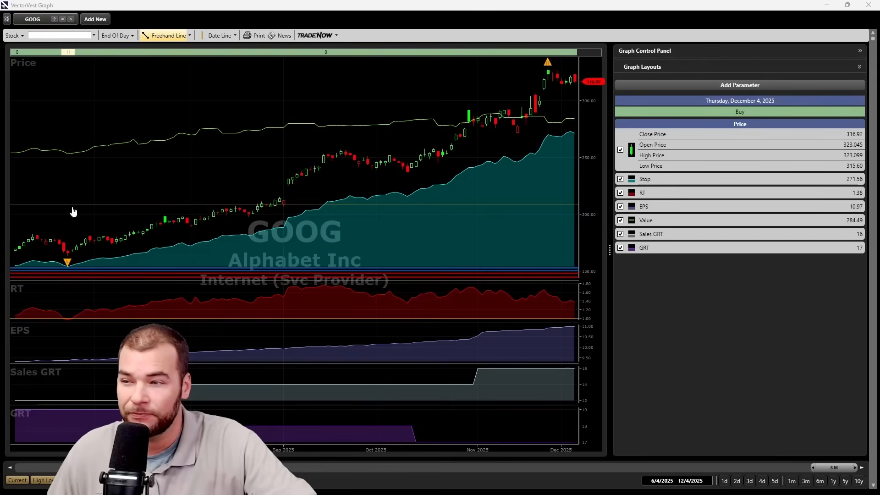
mouse_move(90, 235)
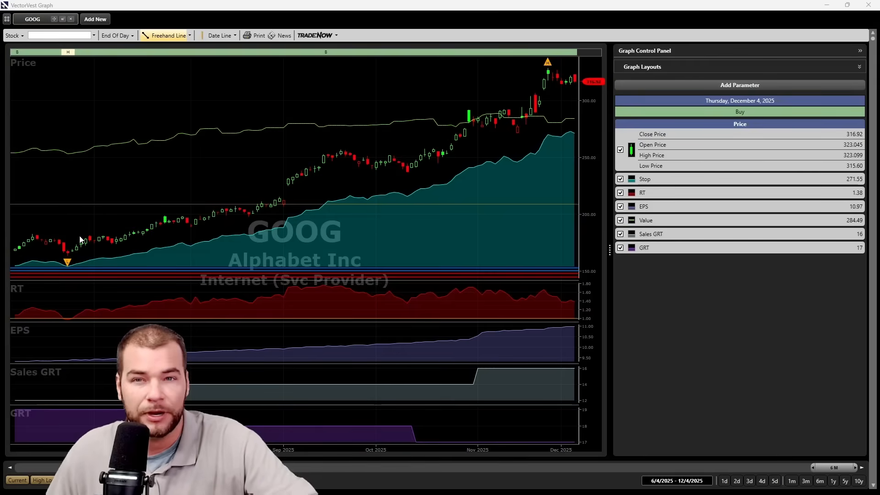
mouse_move(496, 131)
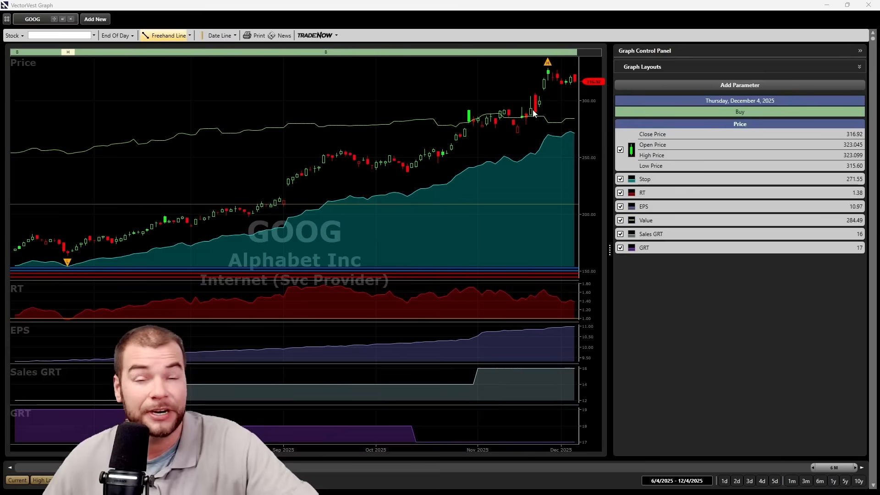
mouse_move(536, 101)
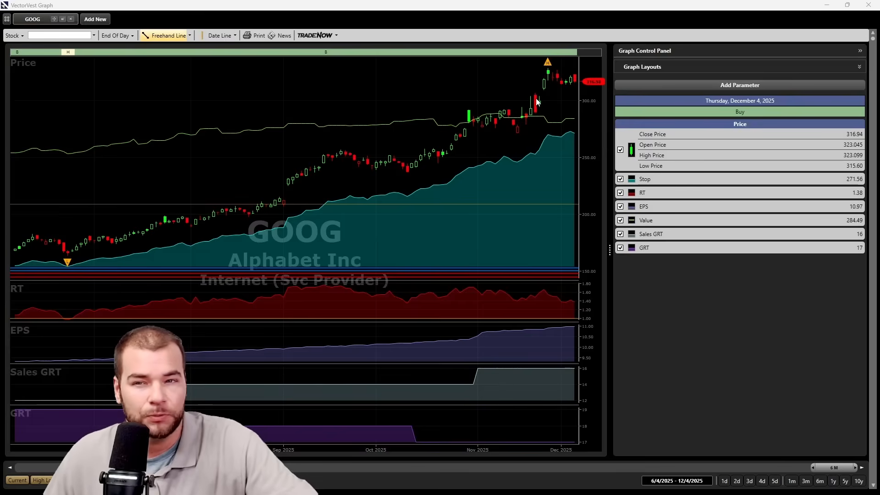
mouse_move(14, 298)
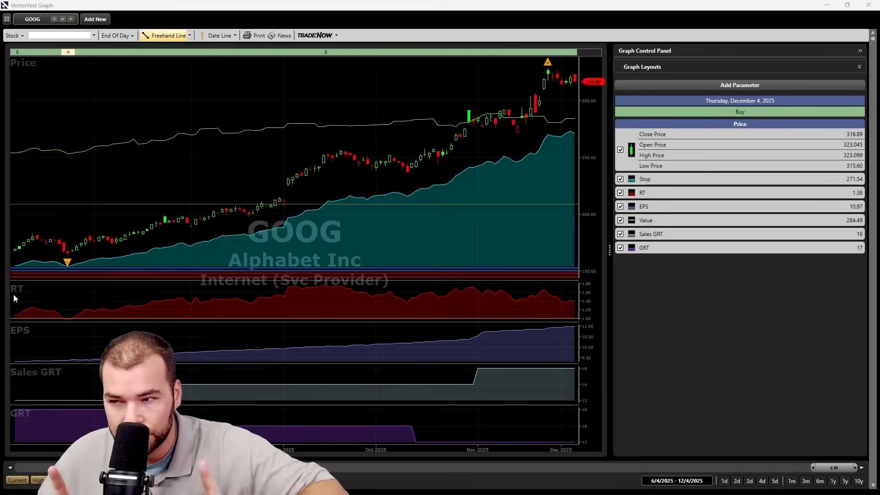
mouse_move(53, 309)
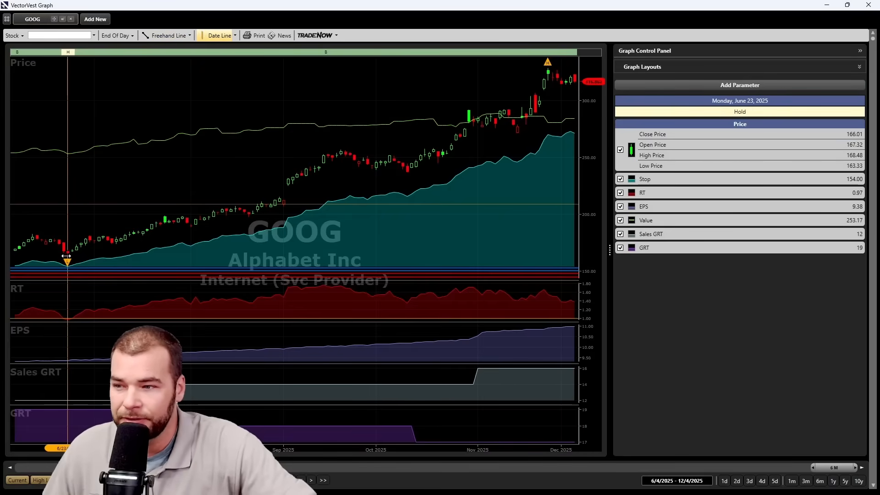
mouse_move(74, 316)
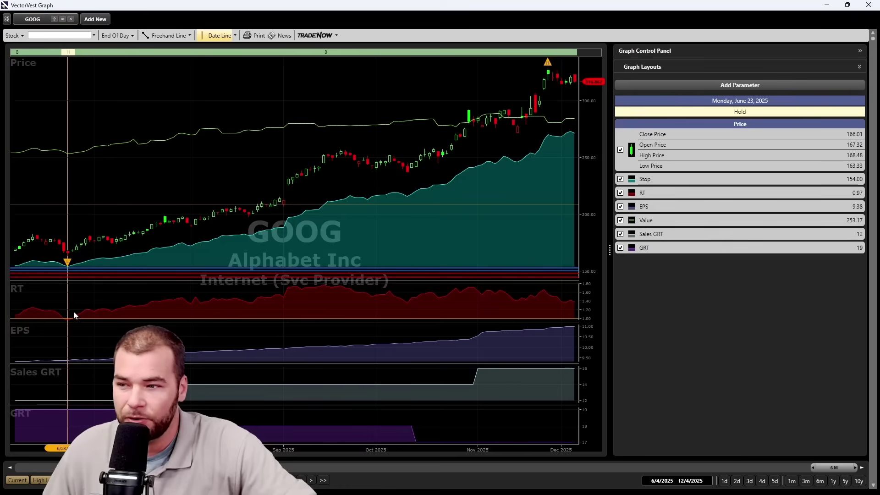
mouse_move(283, 307)
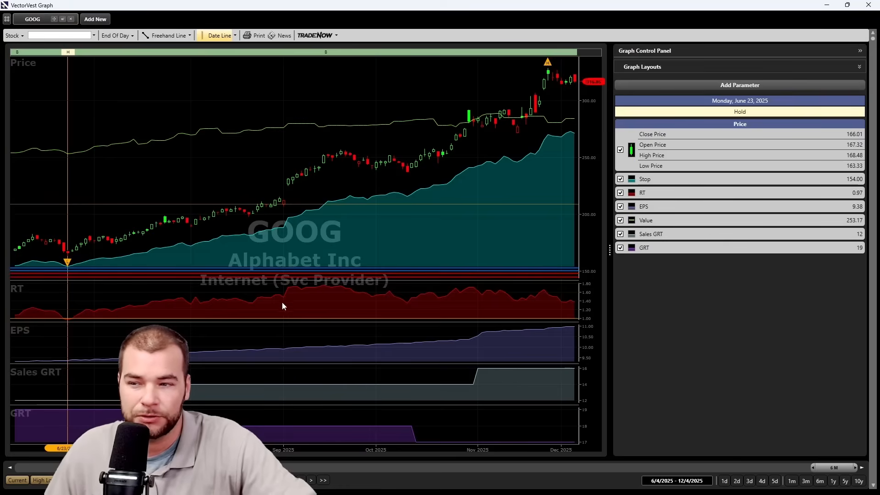
mouse_move(574, 309)
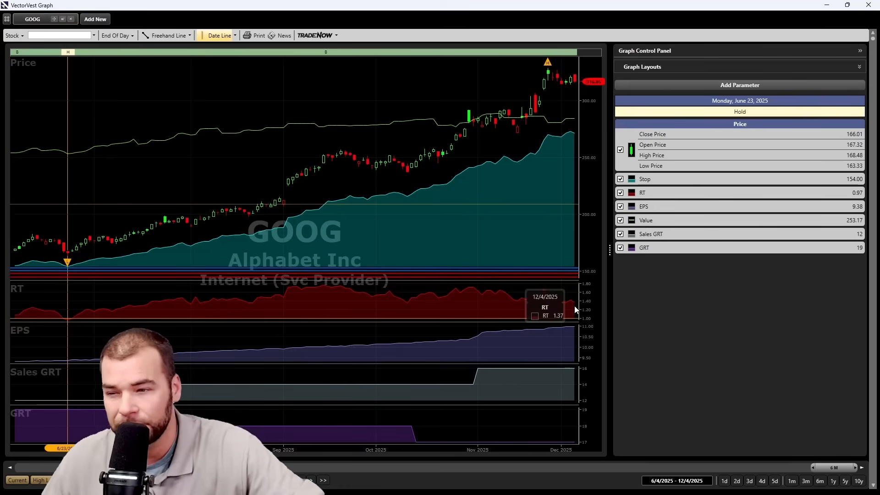
mouse_move(71, 349)
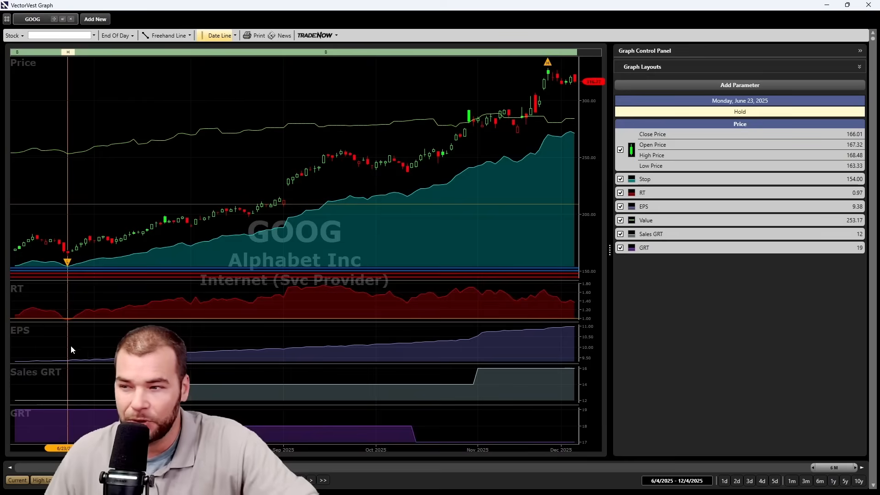
mouse_move(212, 357)
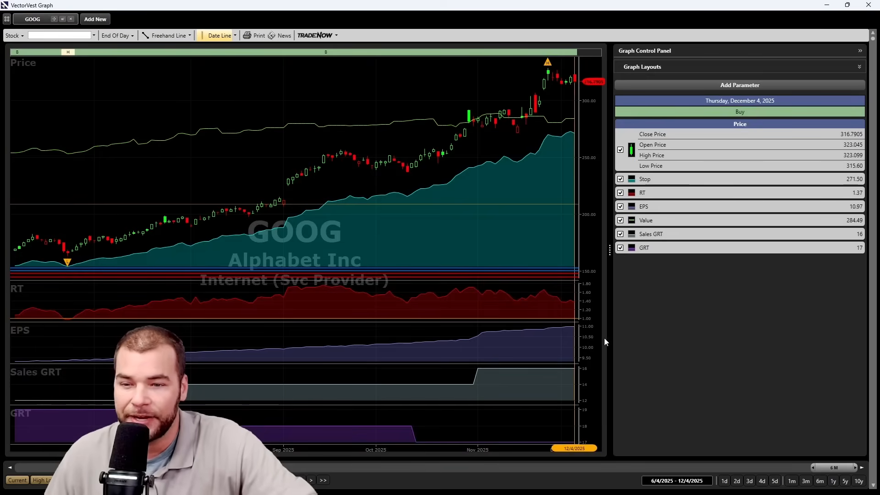
mouse_move(559, 338)
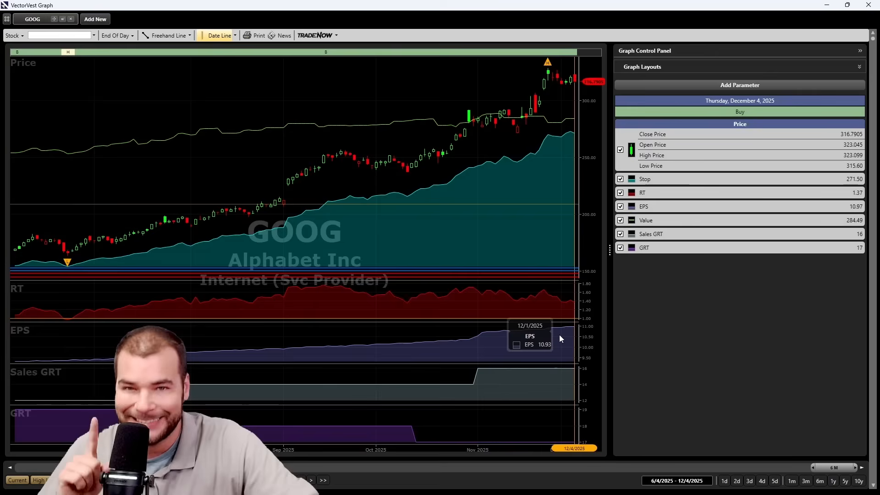
mouse_move(410, 324)
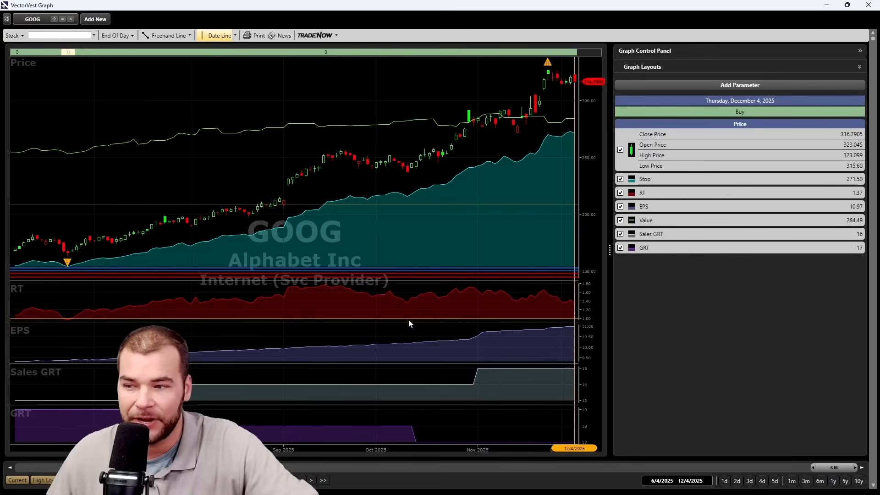
mouse_move(62, 381)
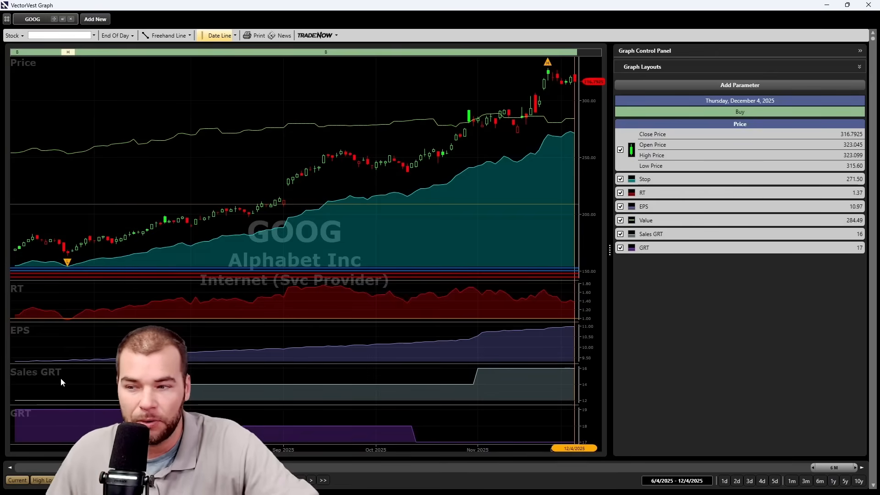
mouse_move(711, 275)
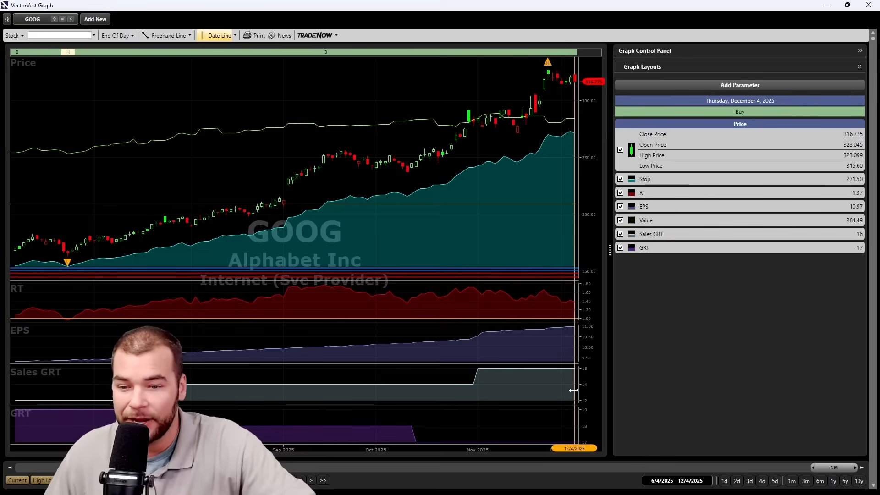
mouse_move(26, 393)
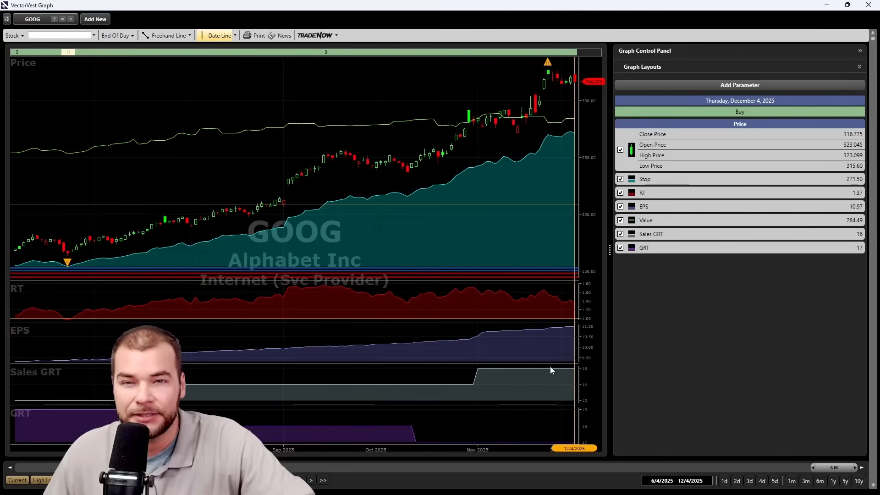
mouse_move(235, 420)
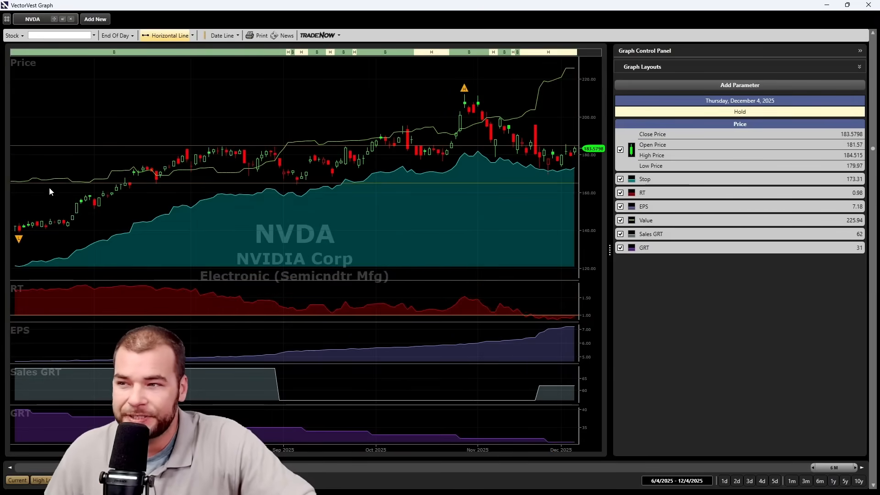
mouse_move(547, 96)
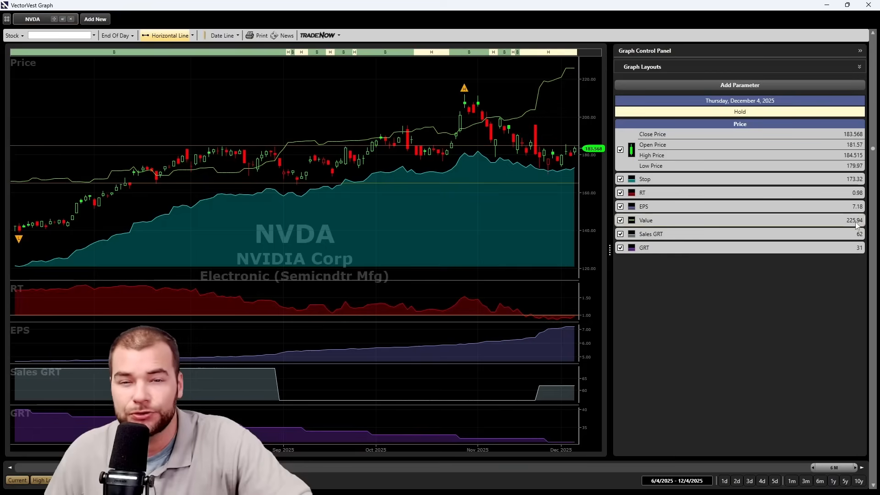
mouse_move(588, 156)
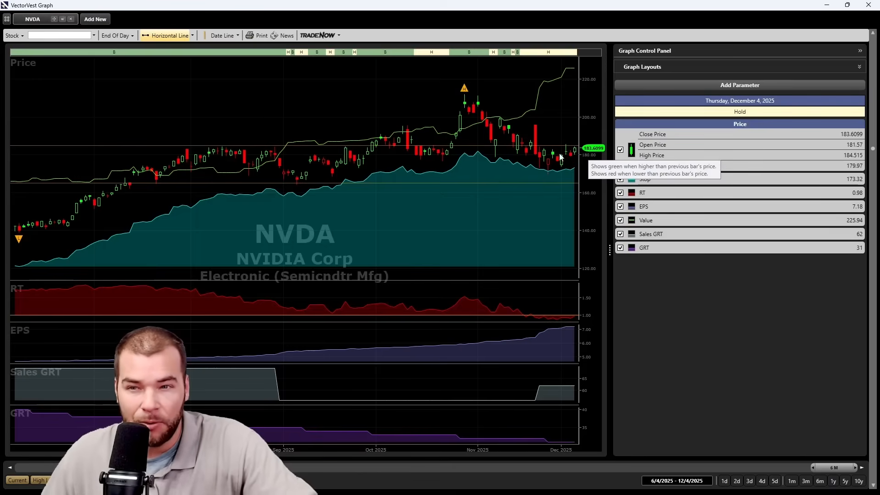
mouse_move(458, 151)
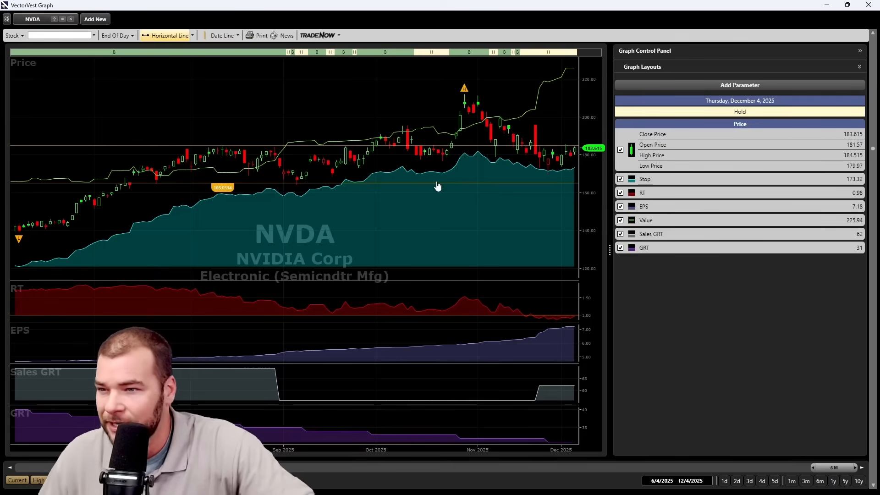
mouse_move(116, 235)
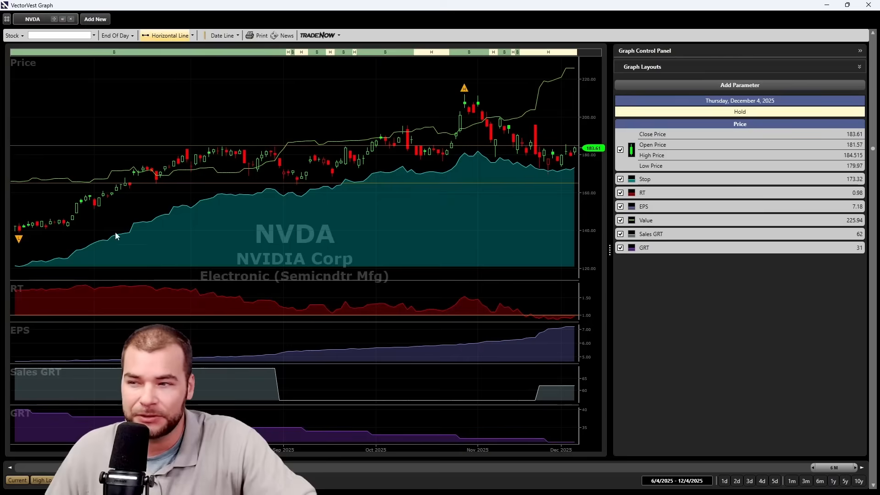
mouse_move(563, 173)
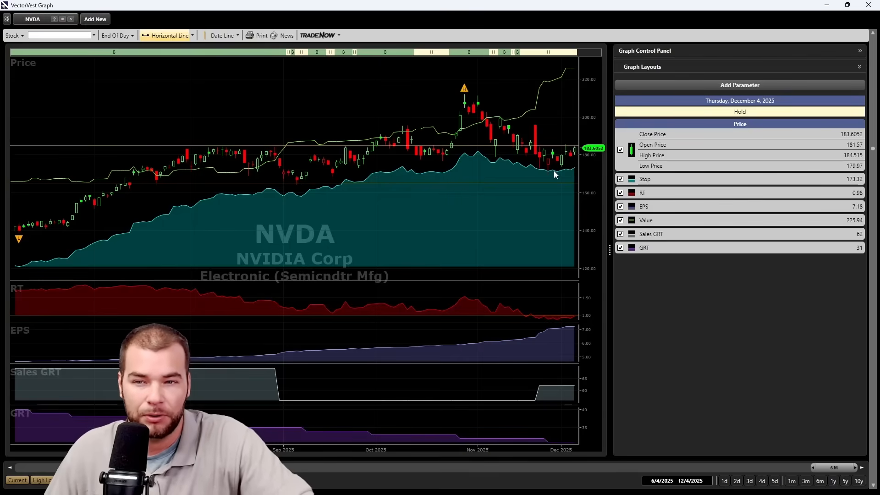
mouse_move(568, 175)
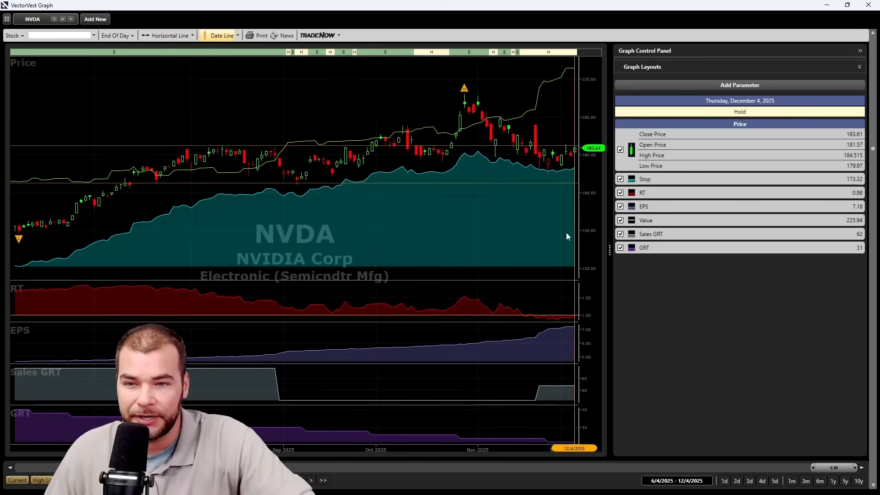
mouse_move(535, 249)
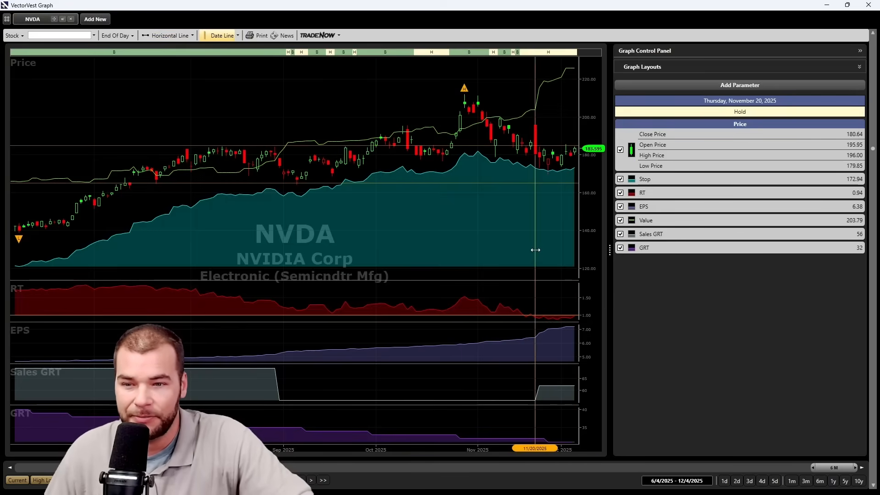
mouse_move(543, 315)
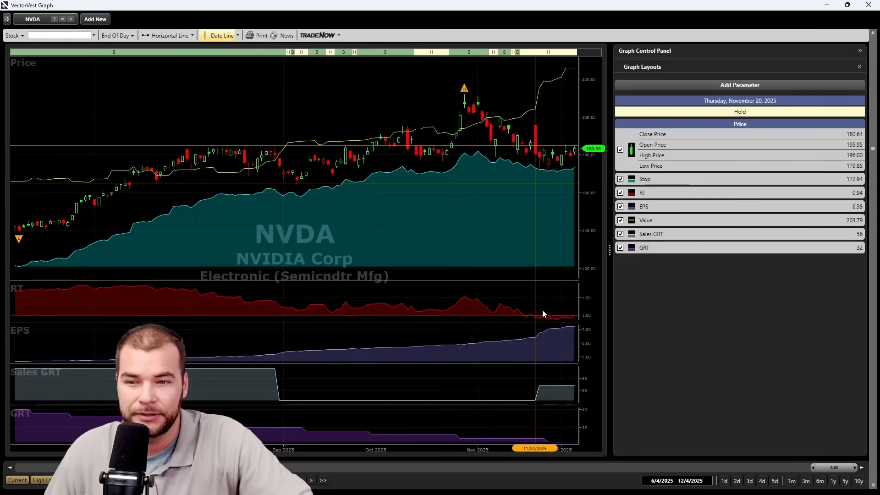
mouse_move(533, 311)
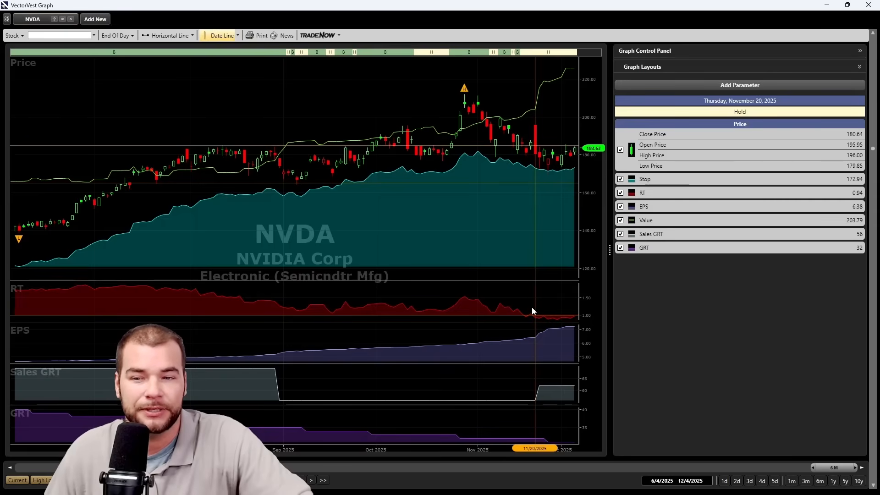
mouse_move(534, 307)
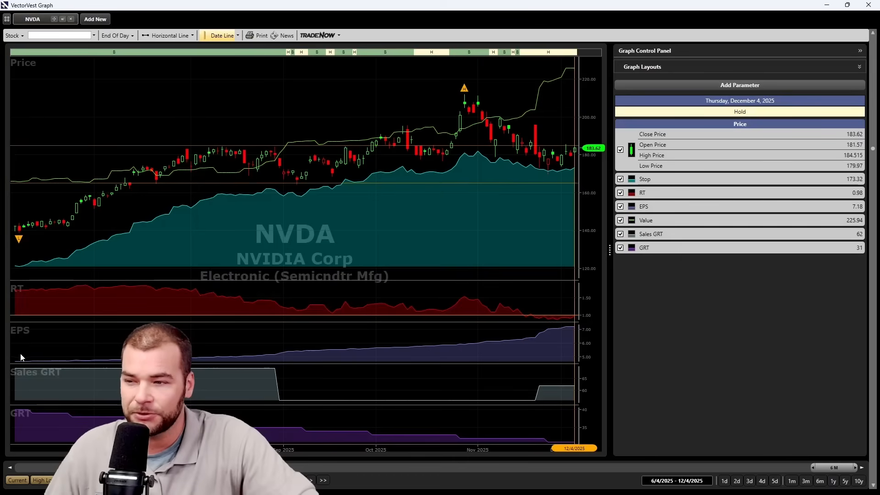
mouse_move(569, 338)
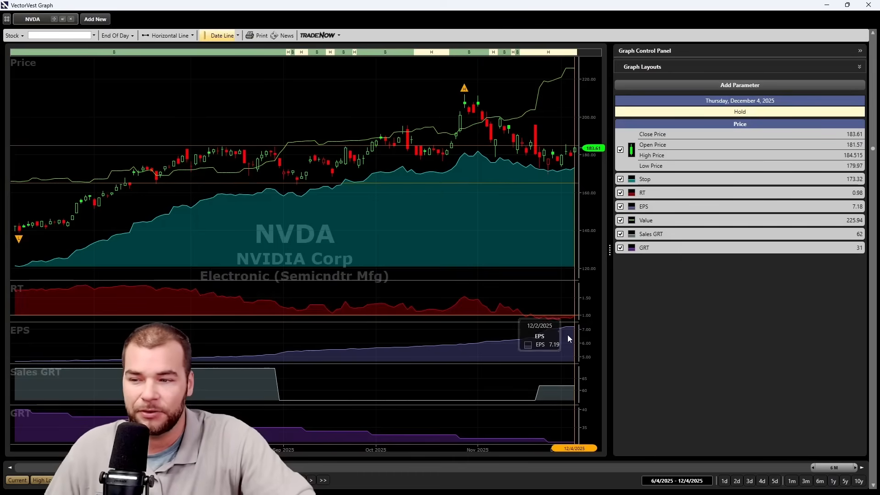
mouse_move(483, 353)
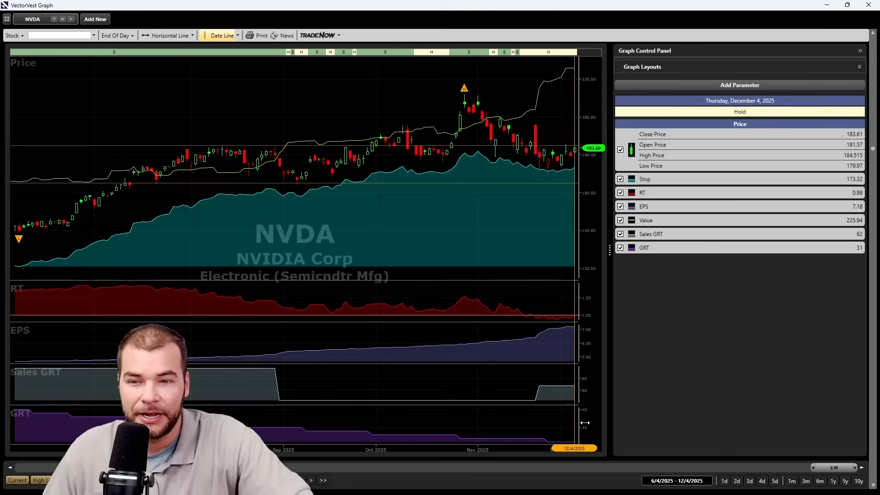
mouse_move(598, 241)
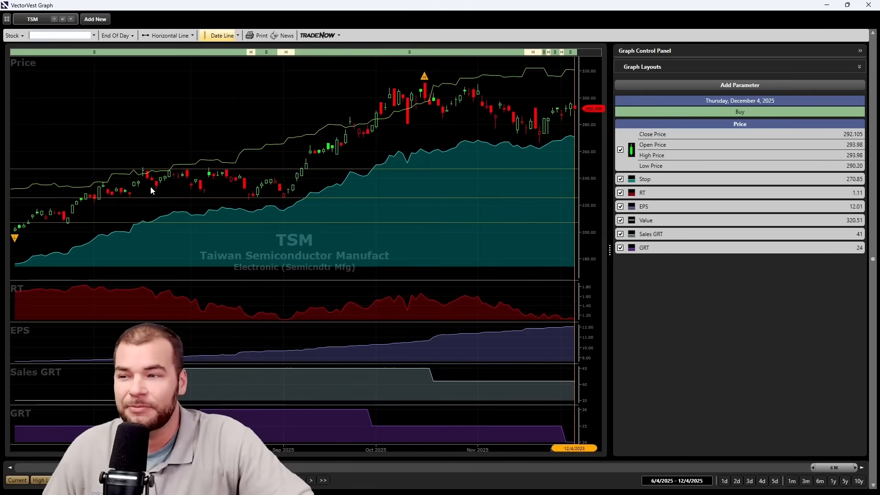
mouse_move(150, 190)
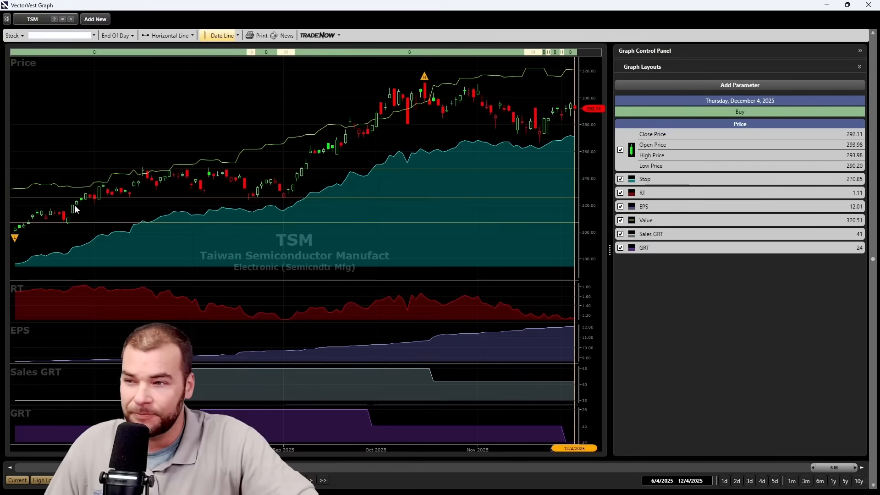
mouse_move(75, 209)
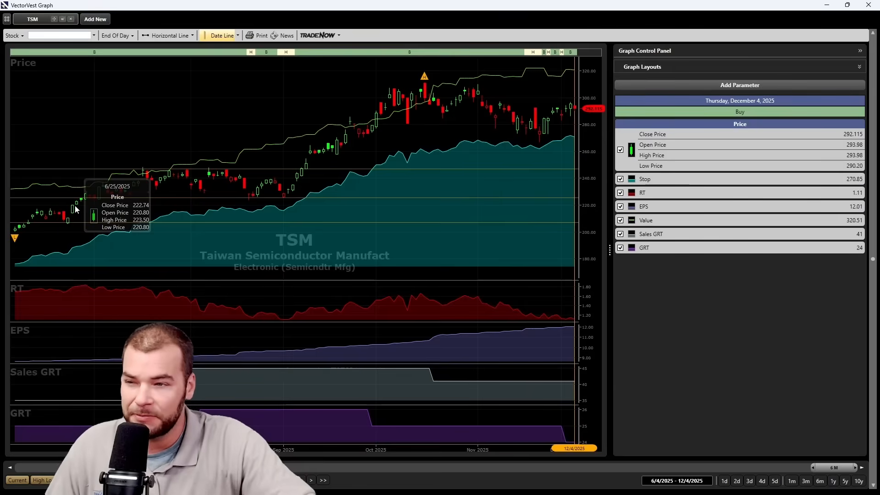
mouse_move(67, 208)
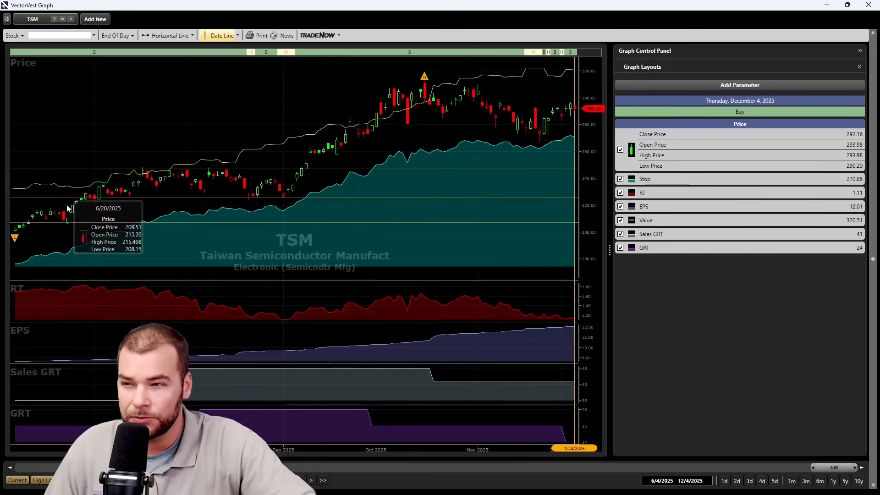
mouse_move(419, 135)
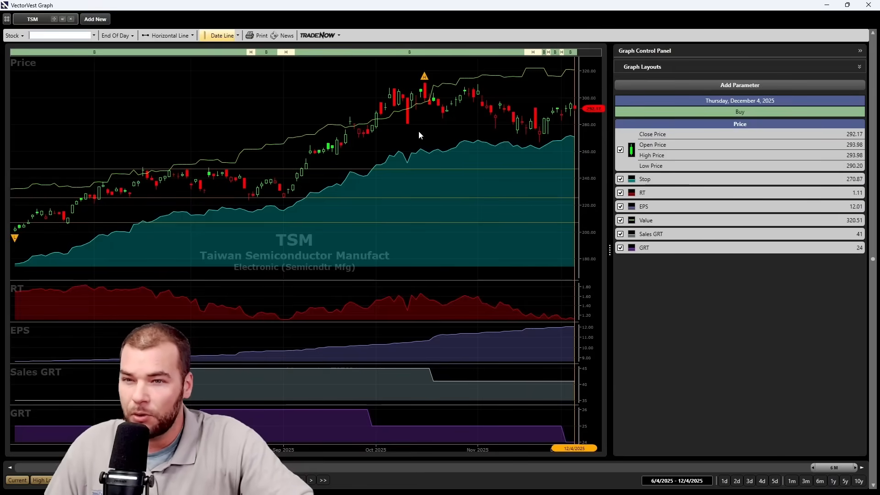
mouse_move(745, 155)
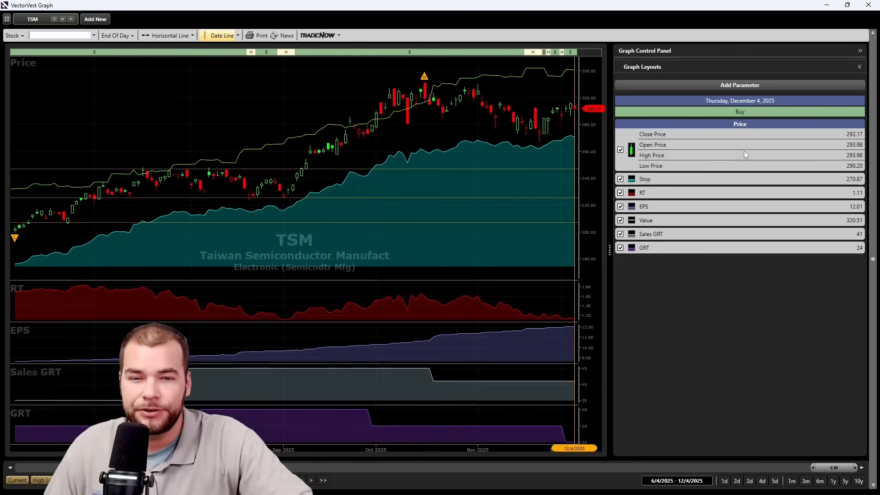
mouse_move(551, 142)
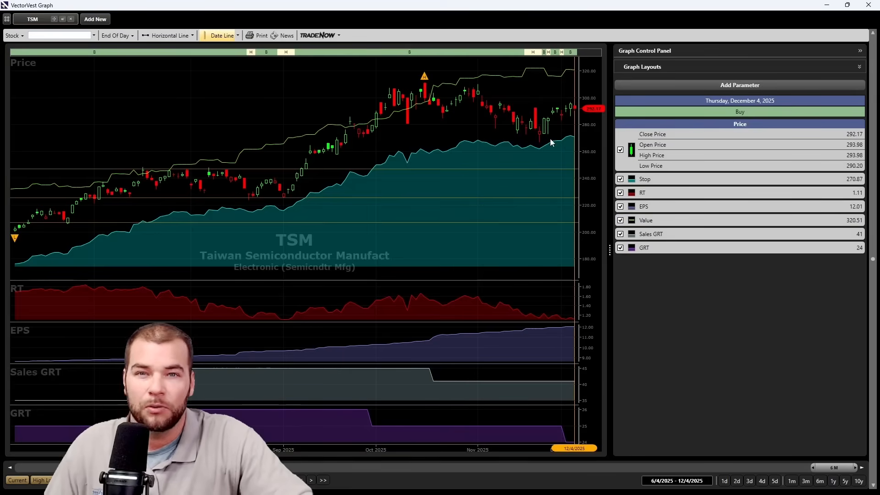
mouse_move(167, 94)
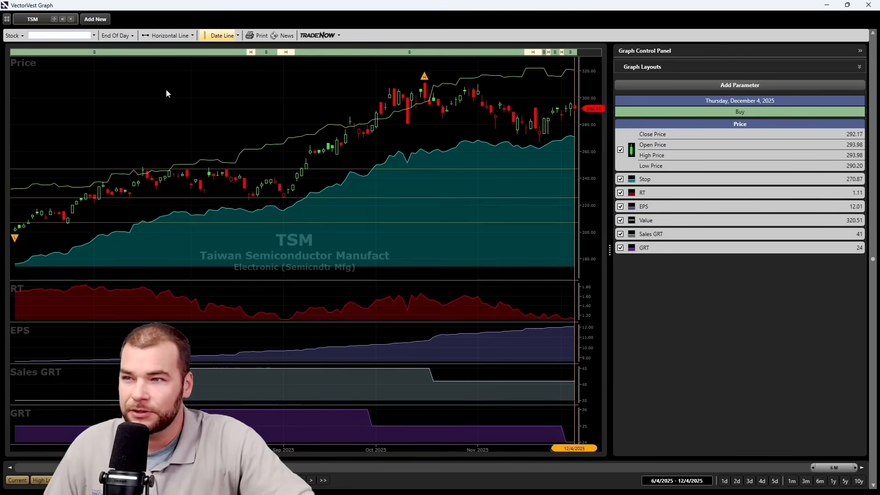
mouse_move(588, 64)
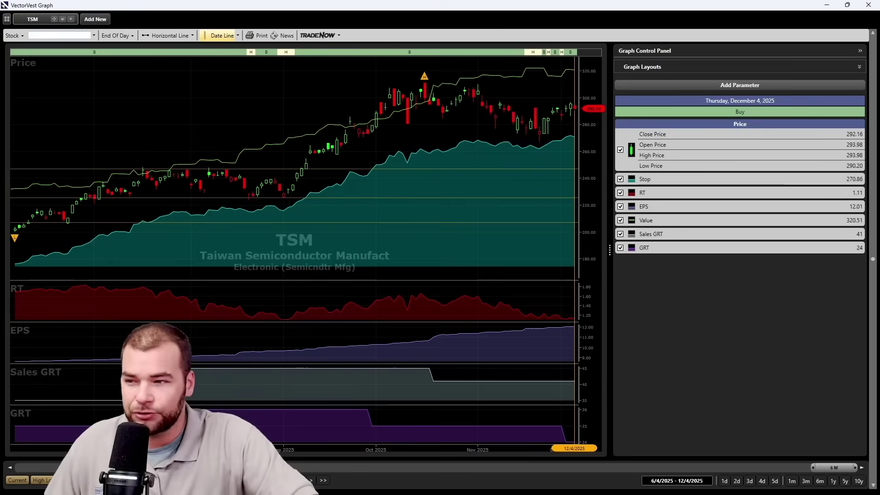
mouse_move(316, 307)
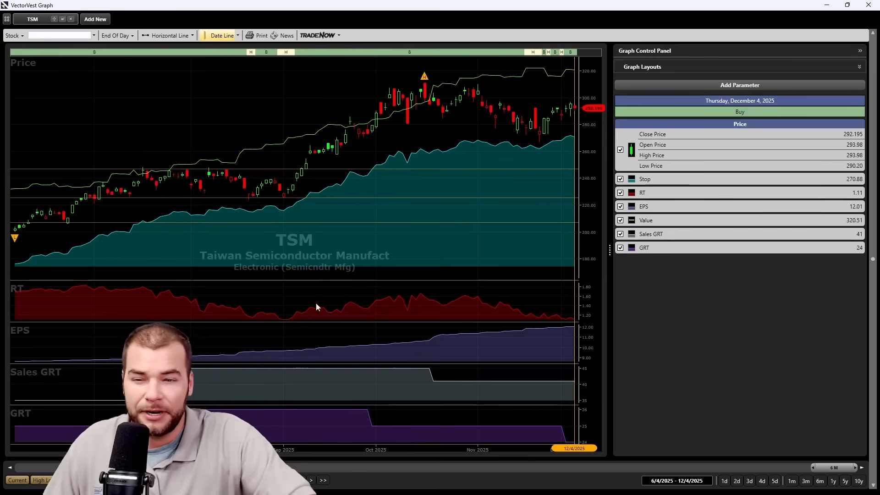
mouse_move(559, 299)
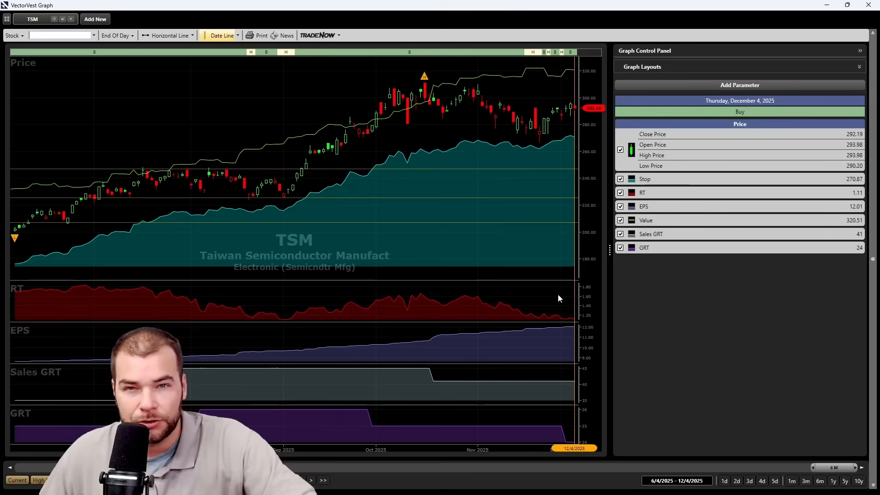
mouse_move(330, 346)
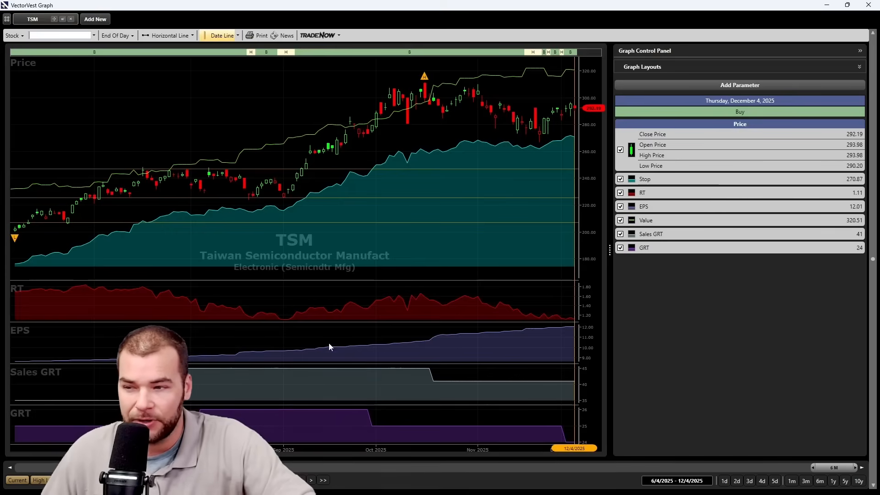
mouse_move(510, 329)
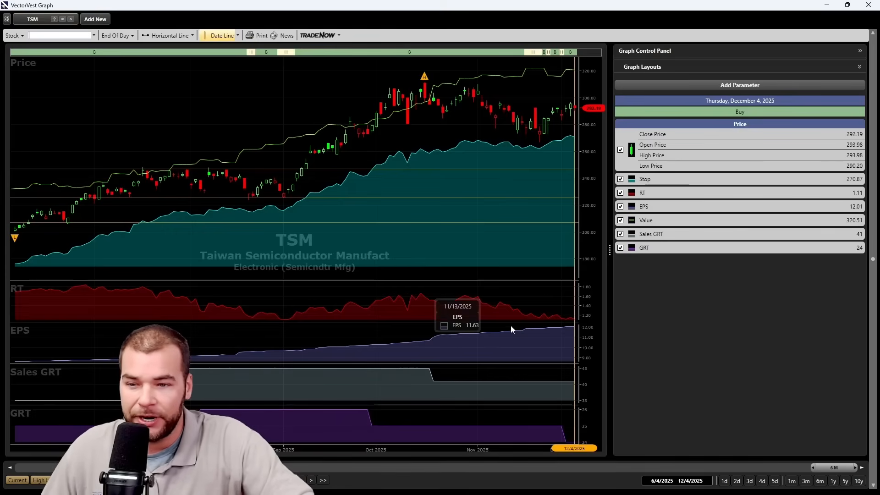
mouse_move(532, 331)
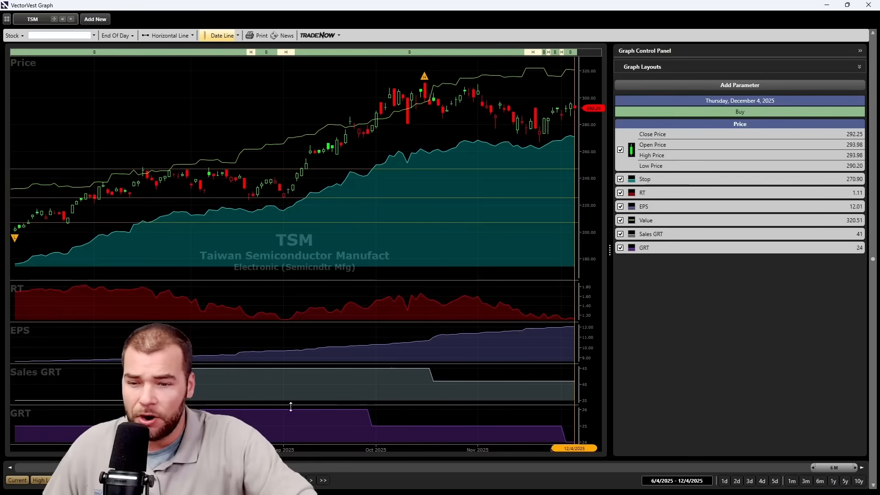
mouse_move(571, 393)
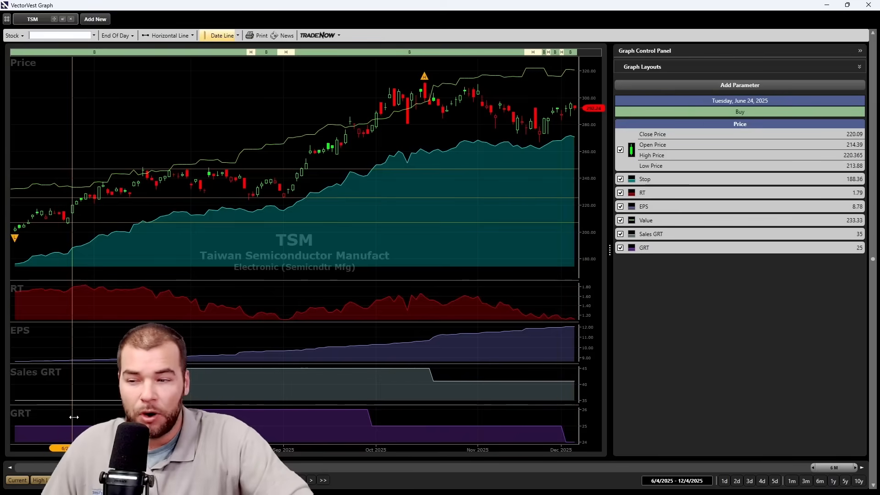
mouse_move(403, 224)
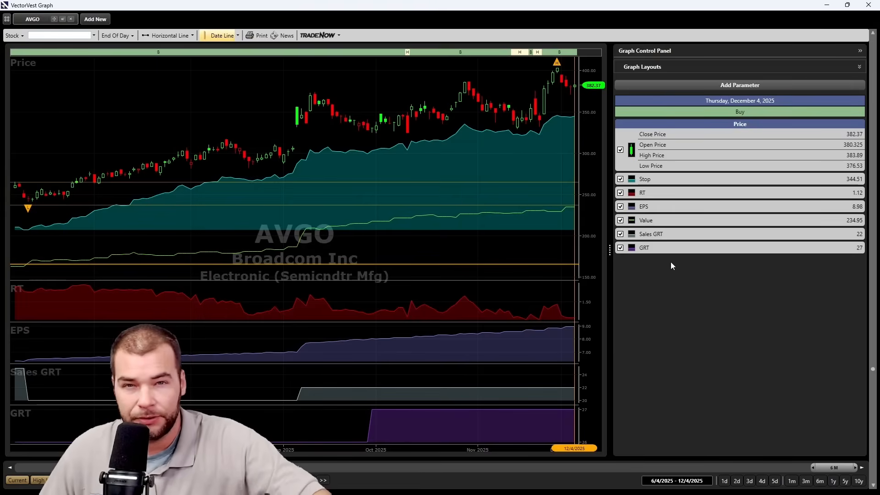
mouse_move(124, 240)
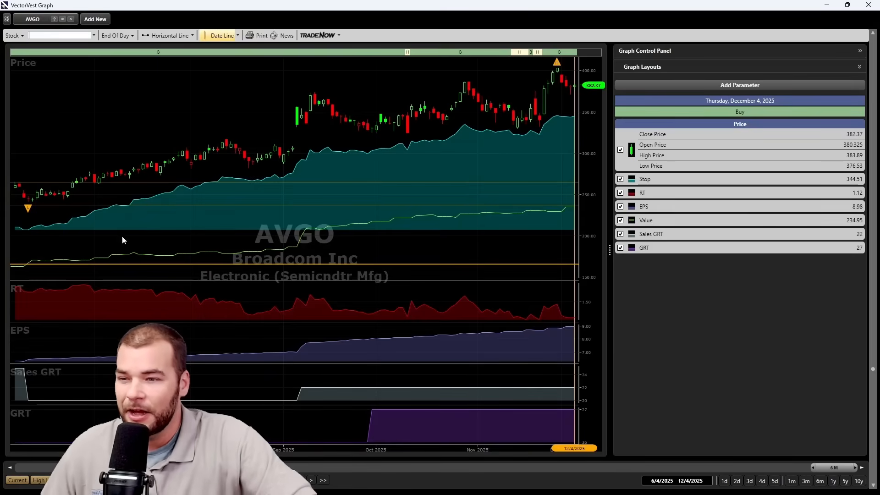
mouse_move(563, 102)
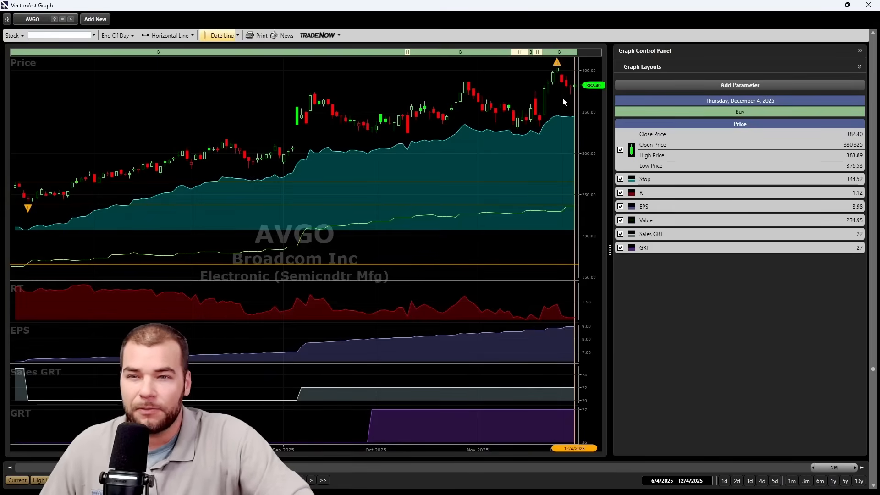
mouse_move(433, 148)
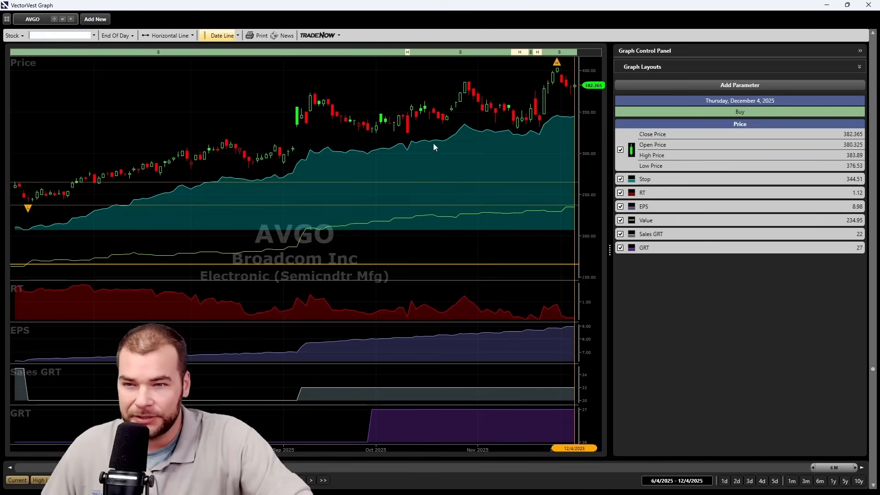
mouse_move(534, 145)
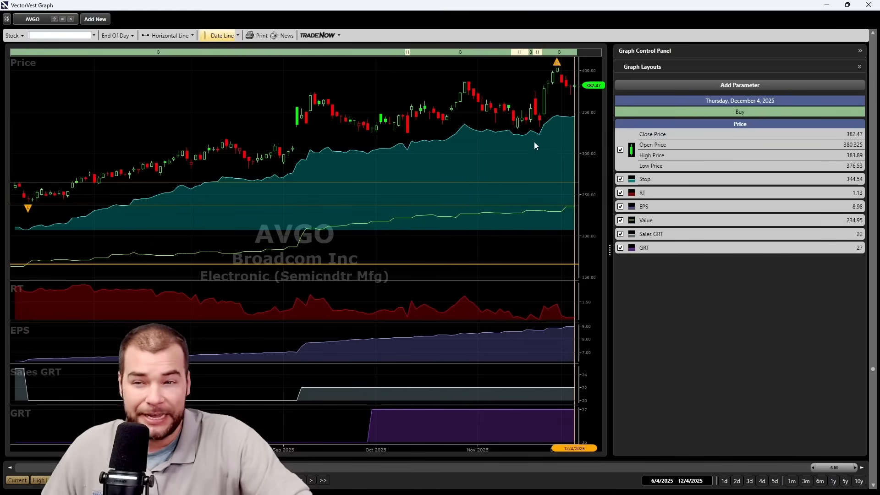
mouse_move(565, 125)
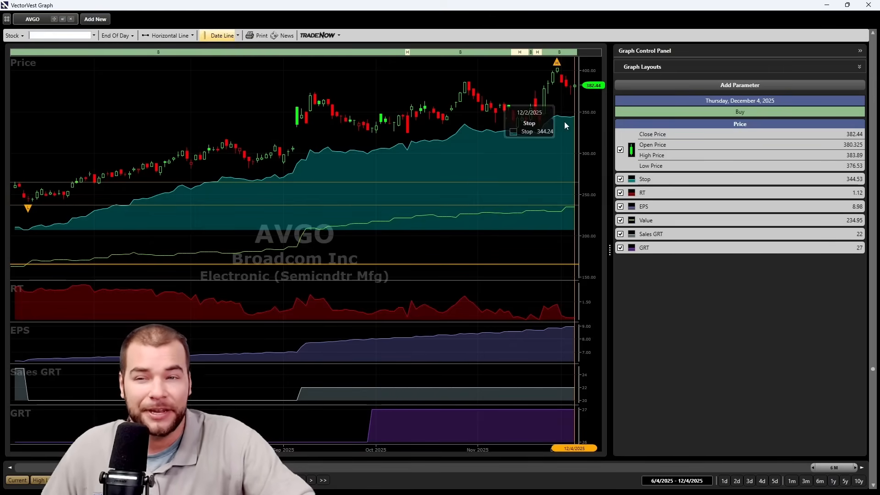
mouse_move(566, 66)
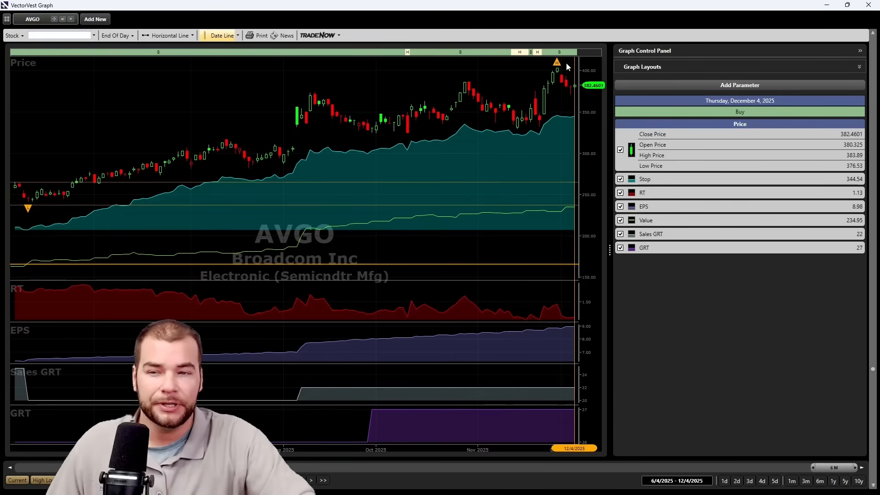
mouse_move(525, 226)
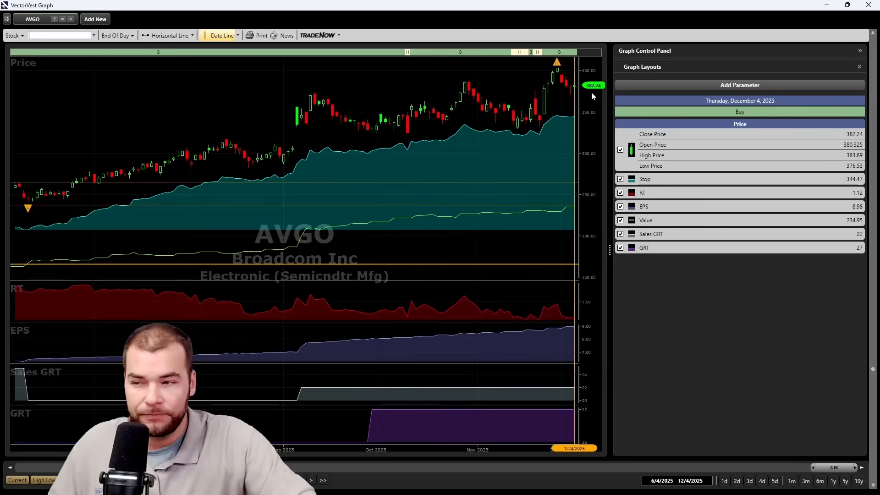
mouse_move(591, 121)
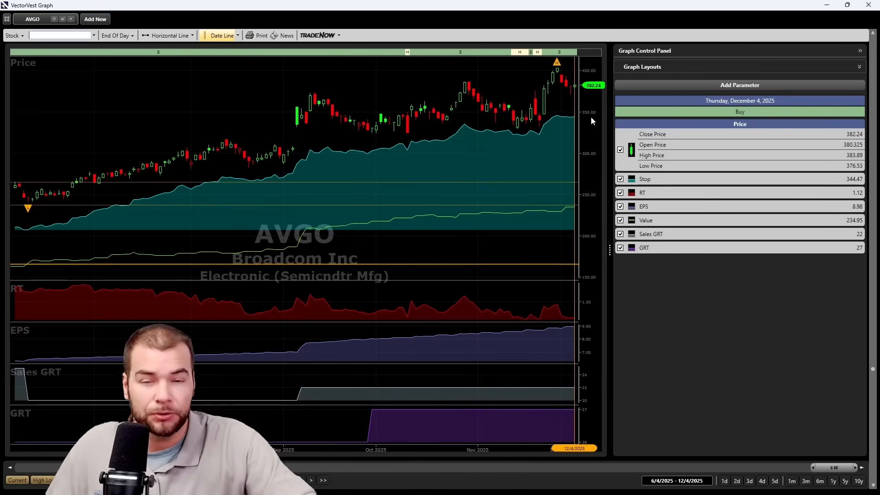
mouse_move(9, 287)
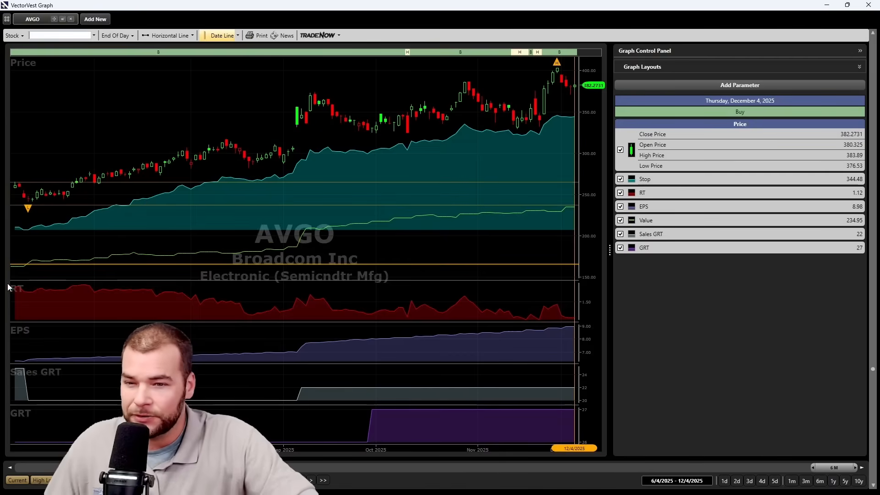
mouse_move(601, 296)
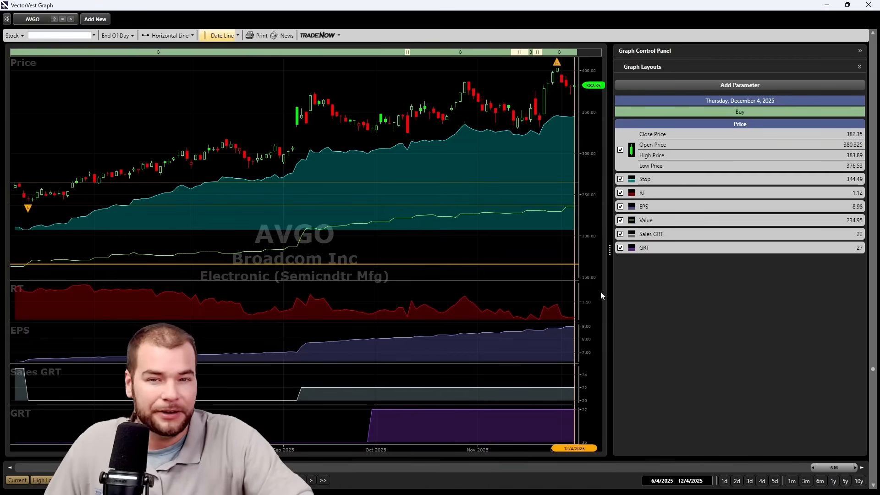
mouse_move(74, 187)
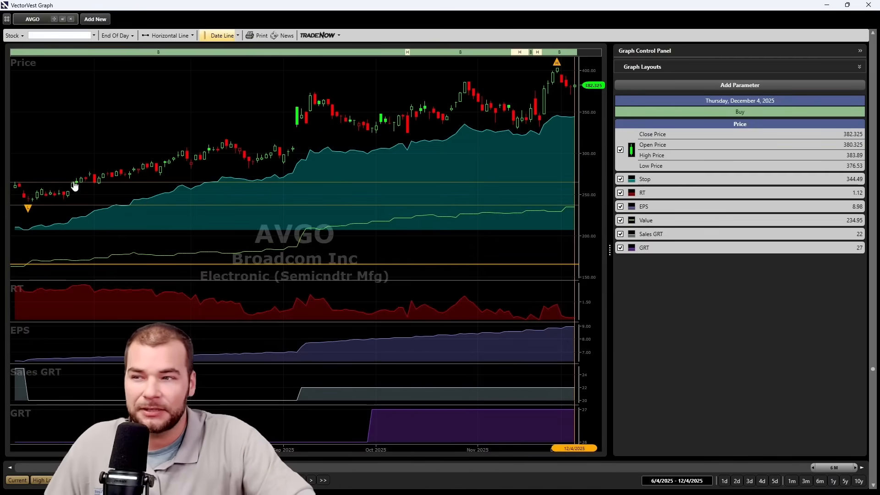
mouse_move(386, 257)
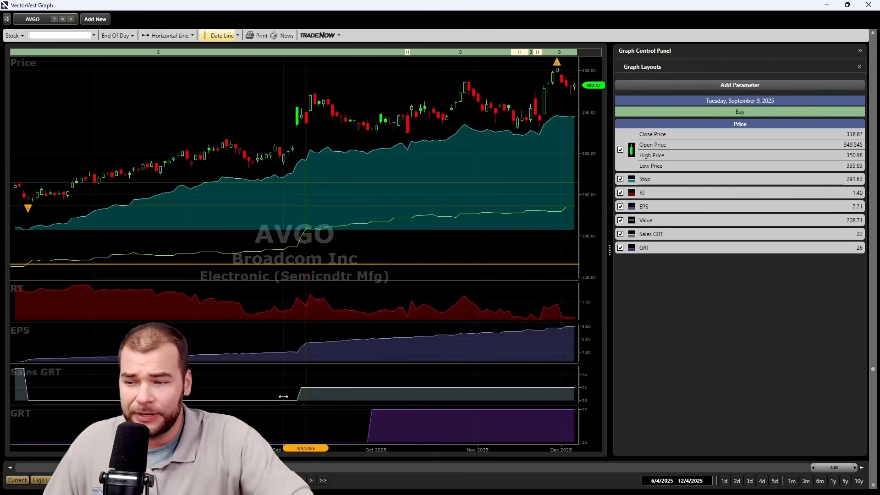
mouse_move(261, 396)
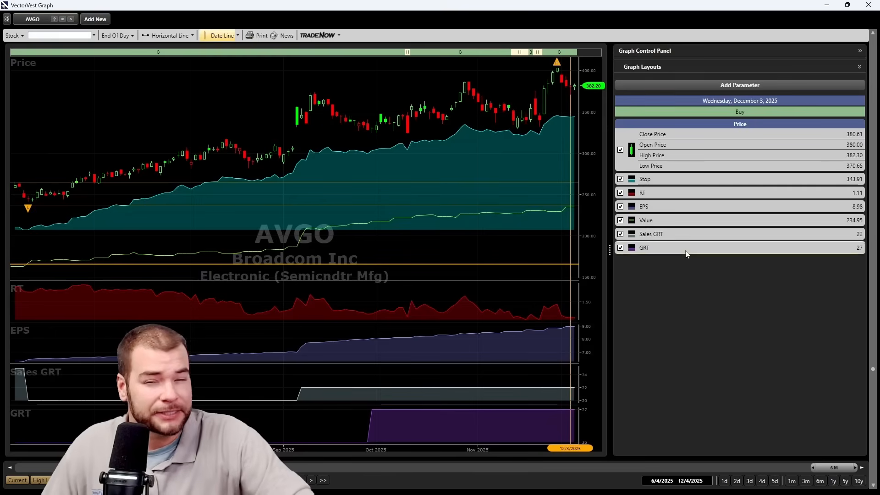
mouse_move(828, 252)
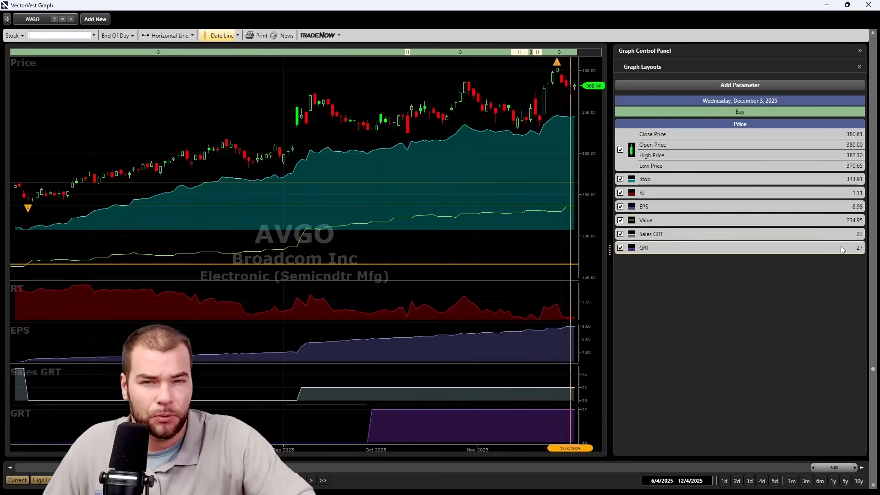
mouse_move(840, 252)
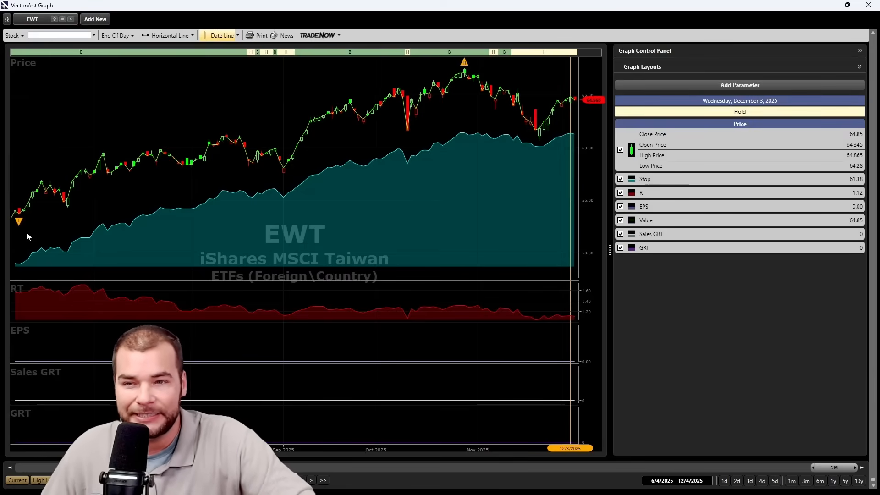
mouse_move(18, 221)
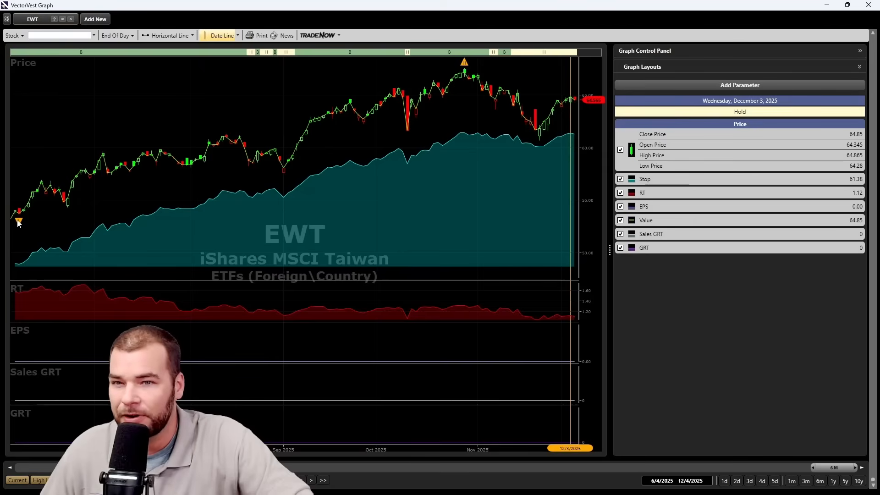
mouse_move(579, 103)
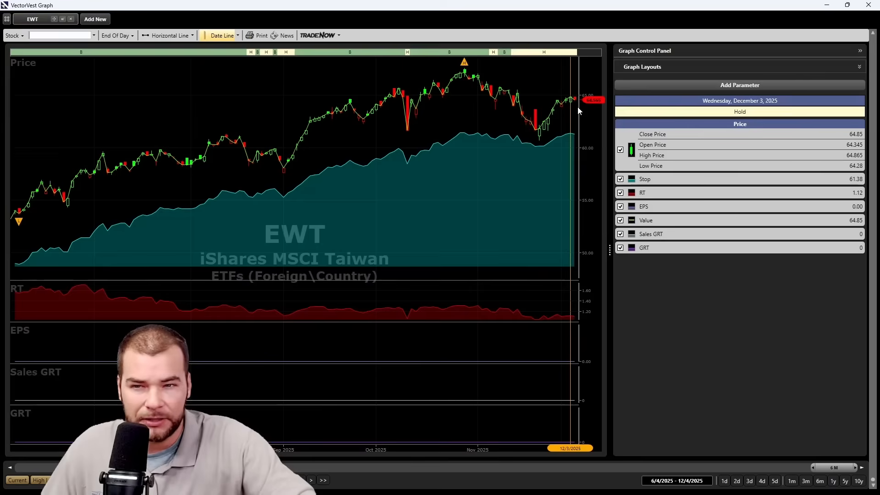
mouse_move(38, 219)
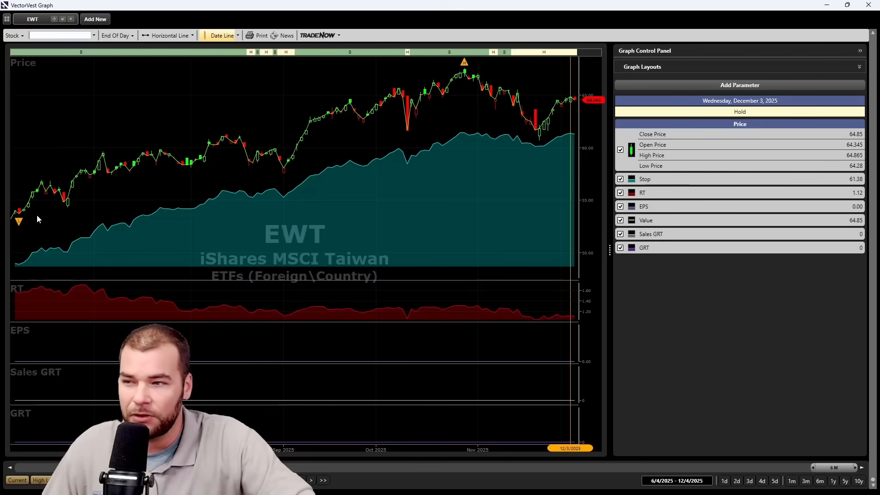
mouse_move(577, 121)
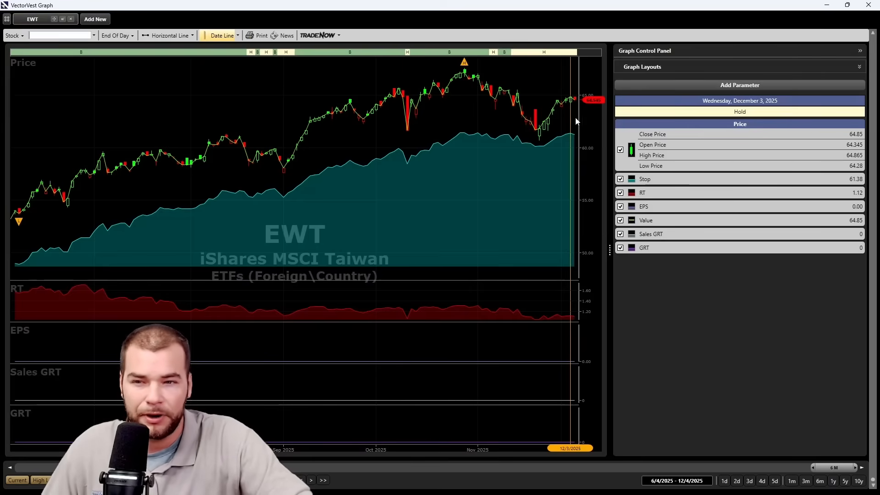
mouse_move(528, 320)
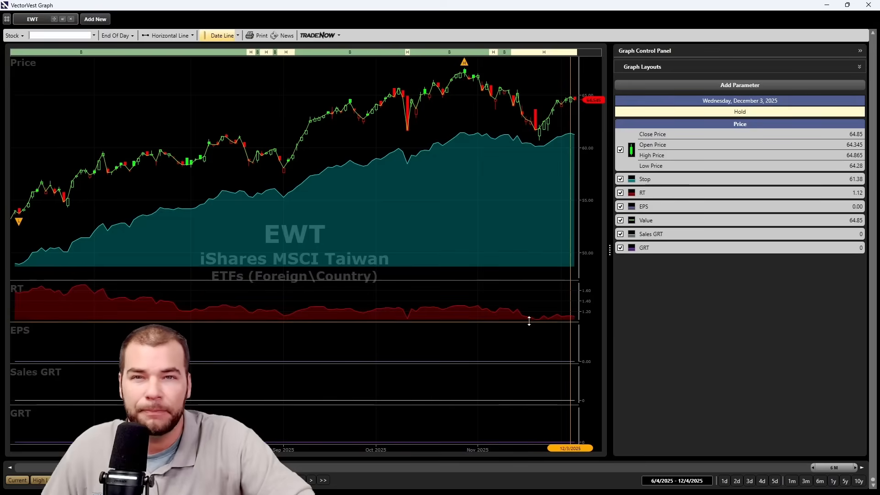
mouse_move(539, 308)
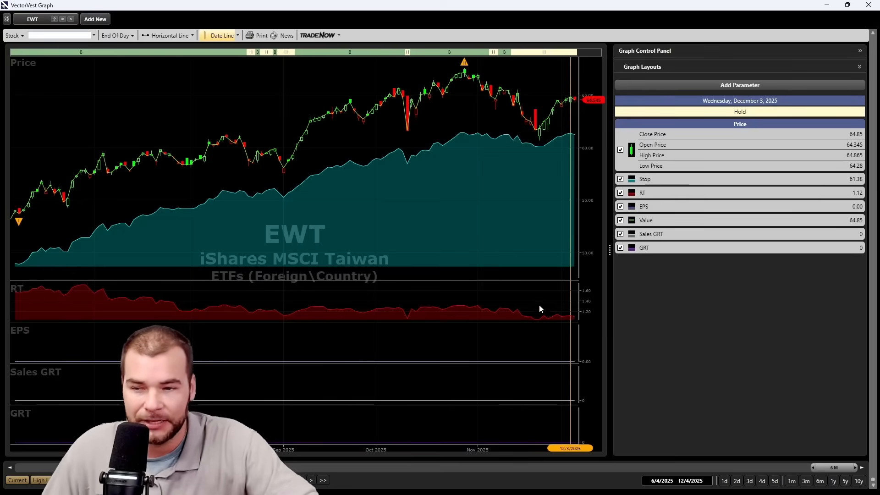